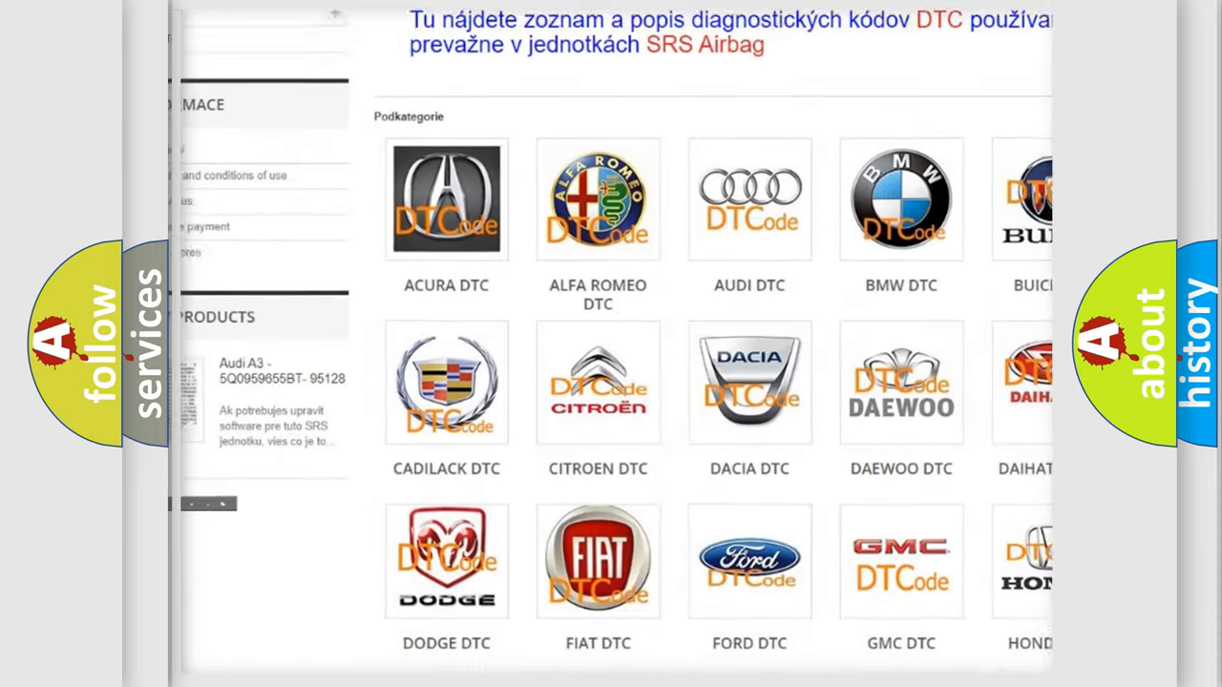
{"action": "scroll", "scroll_direction": "down", "scroll_amount": 3}
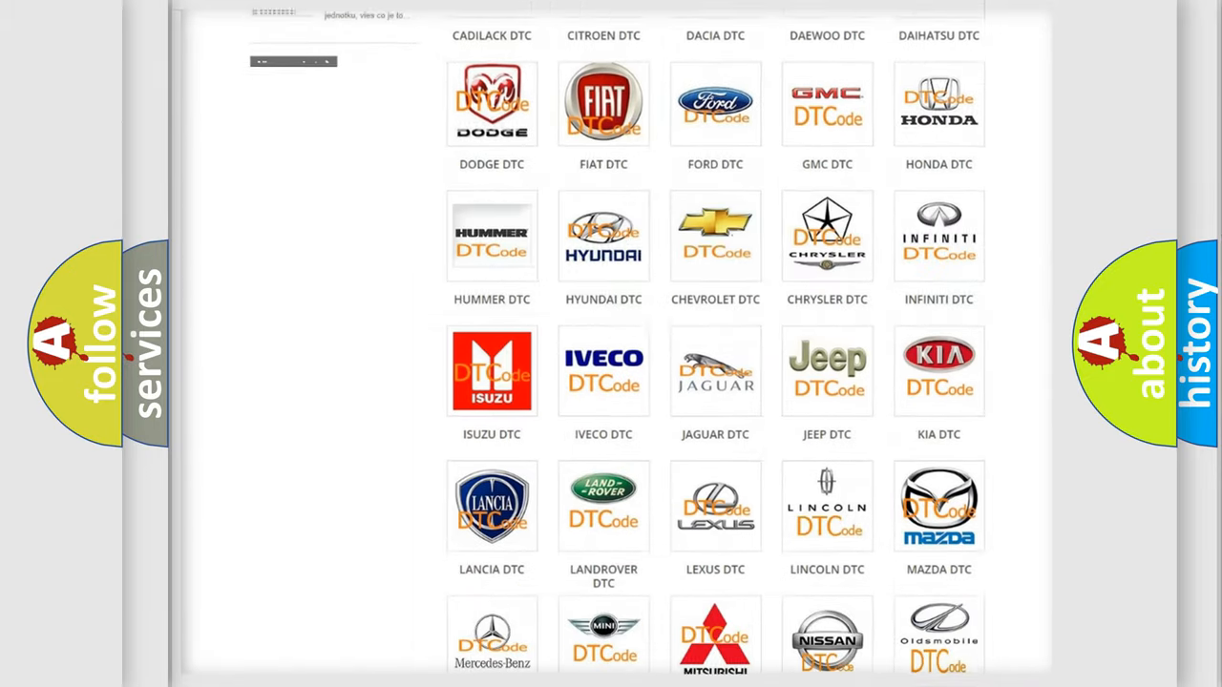
{"action": "scroll", "scroll_direction": "down", "scroll_amount": 3}
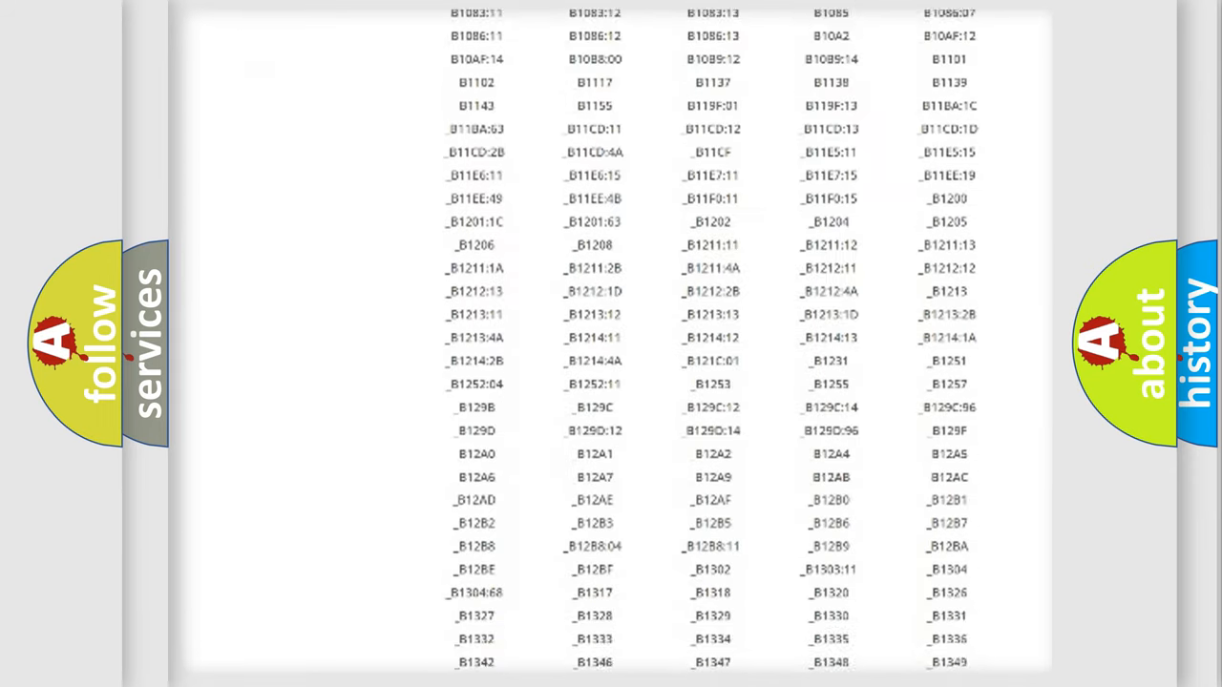
{"action": "scroll", "scroll_direction": "down", "scroll_amount": 3}
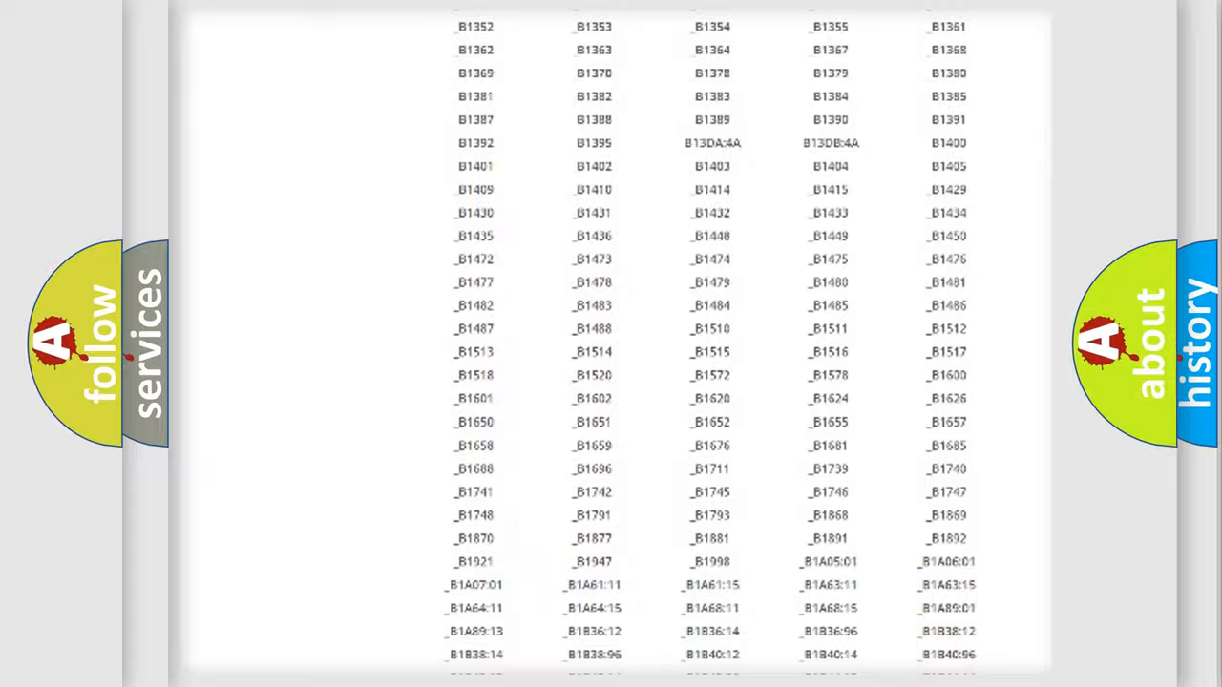